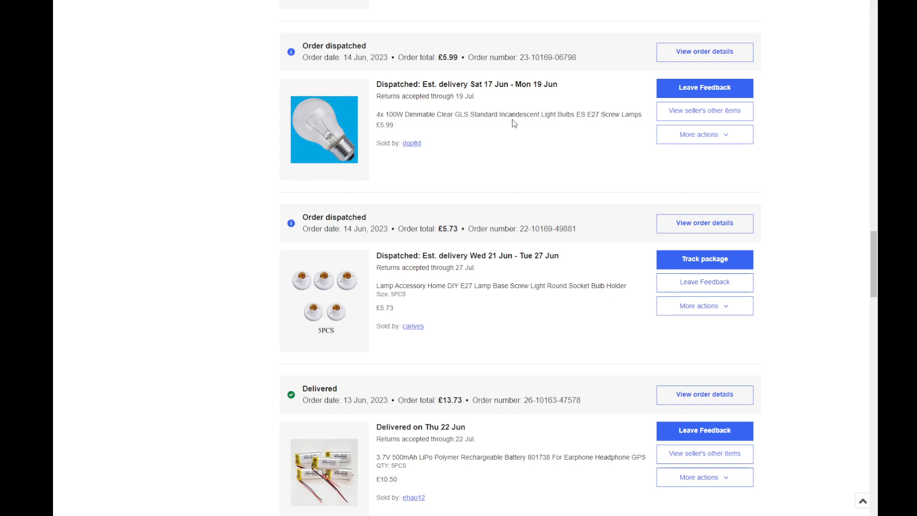
{"action": "mouse_move", "coordinate": [504, 130]}
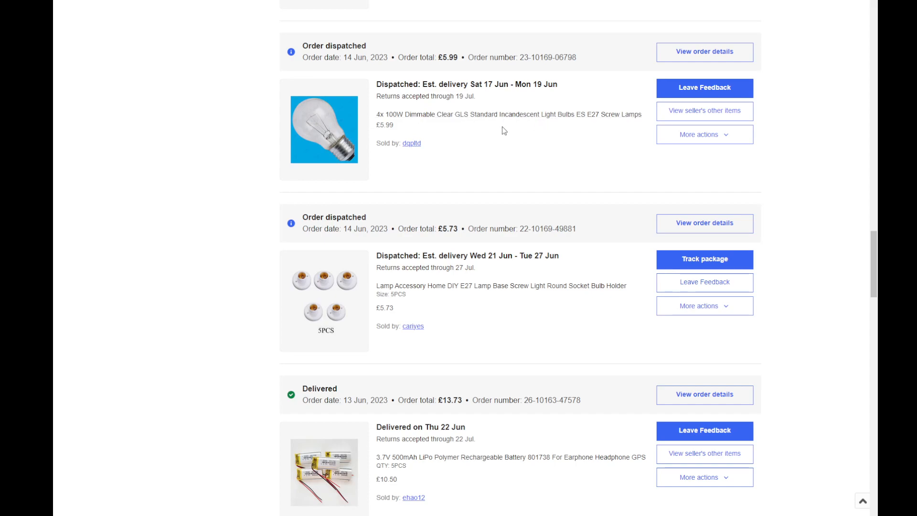
{"action": "mouse_move", "coordinate": [520, 143]}
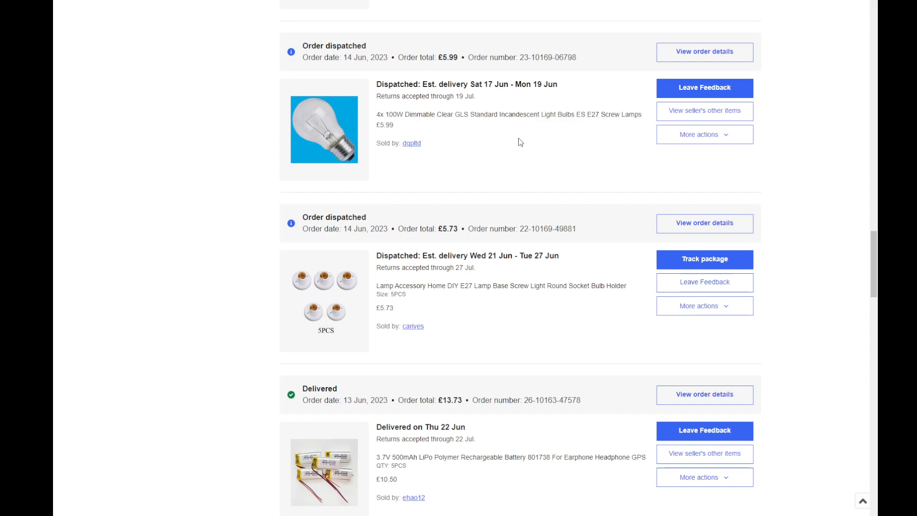
{"action": "mouse_move", "coordinate": [600, 116]}
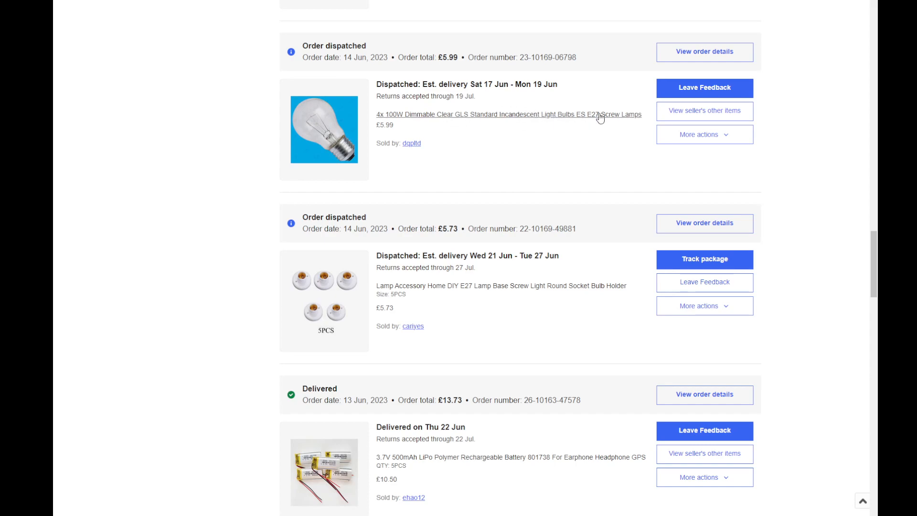
{"action": "mouse_move", "coordinate": [590, 145]}
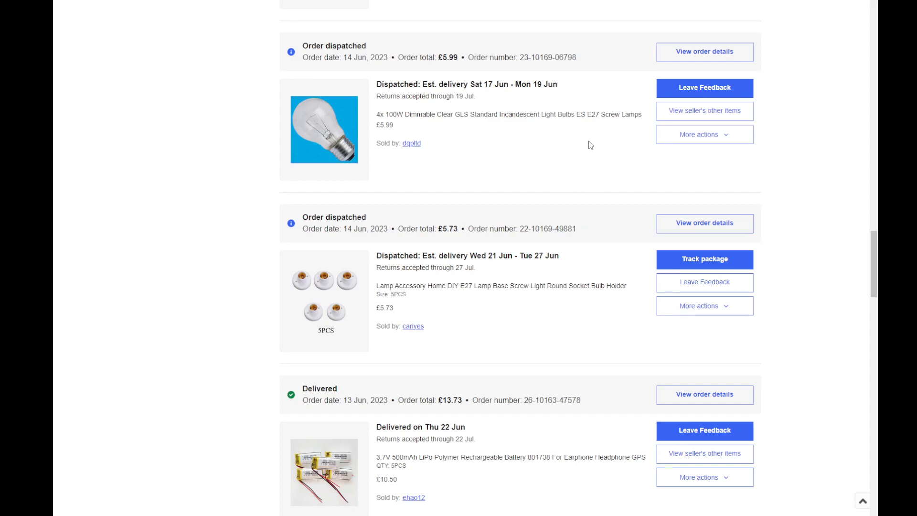
{"action": "mouse_move", "coordinate": [346, 176]}
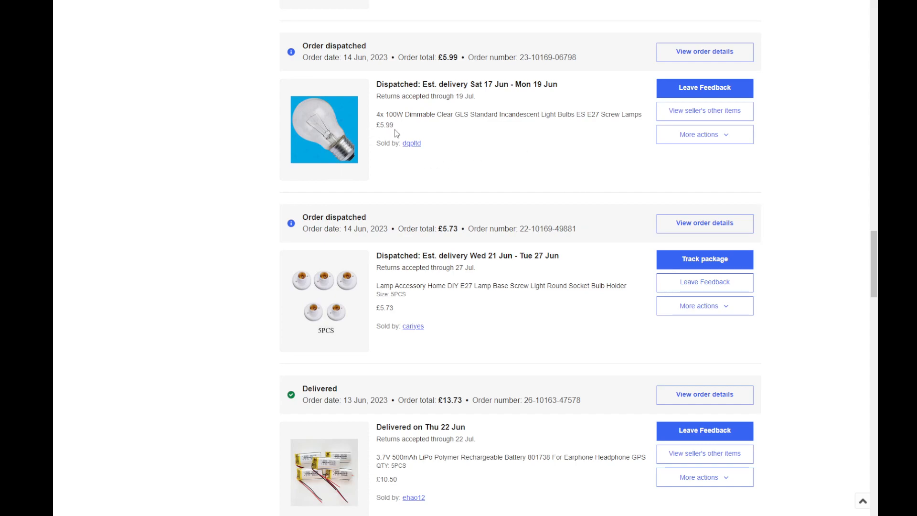
{"action": "mouse_move", "coordinate": [473, 193]}
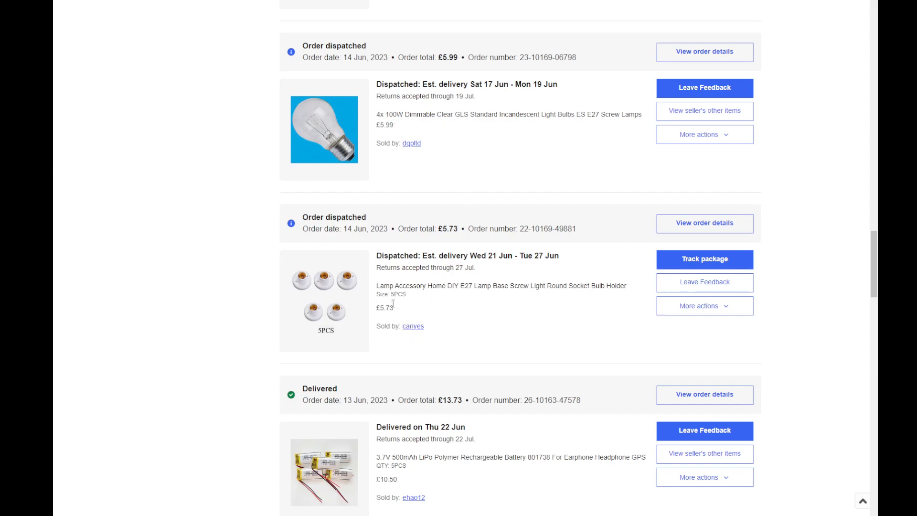
{"action": "double_click", "coordinate": [397, 293]}
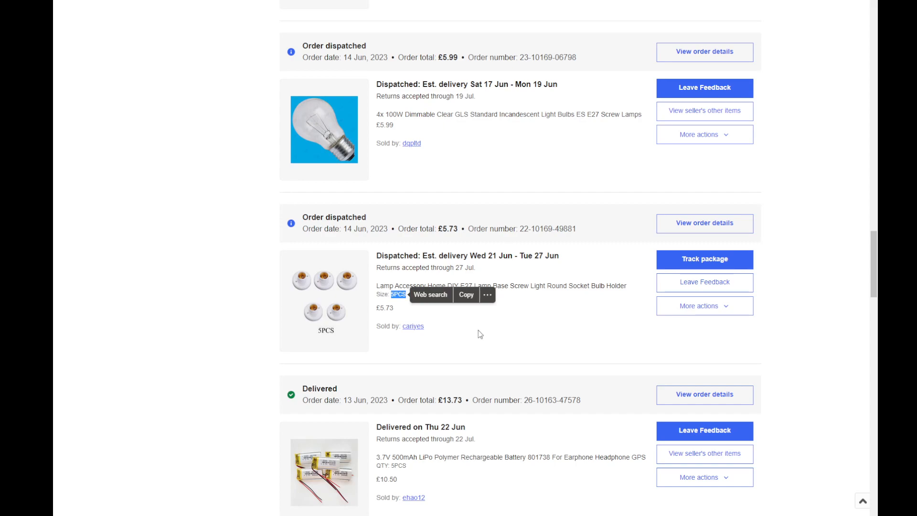
{"action": "mouse_move", "coordinate": [456, 224]}
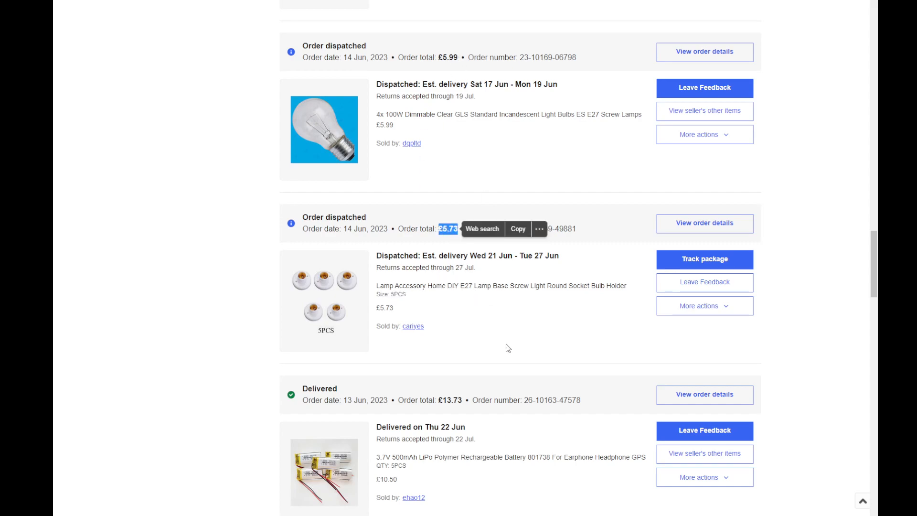
{"action": "left_click", "coordinate": [504, 339]}
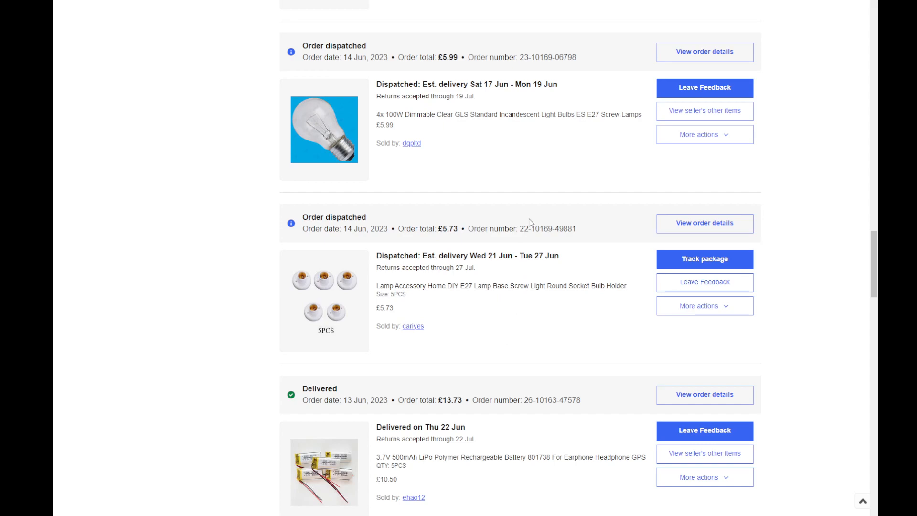
{"action": "mouse_move", "coordinate": [484, 227]}
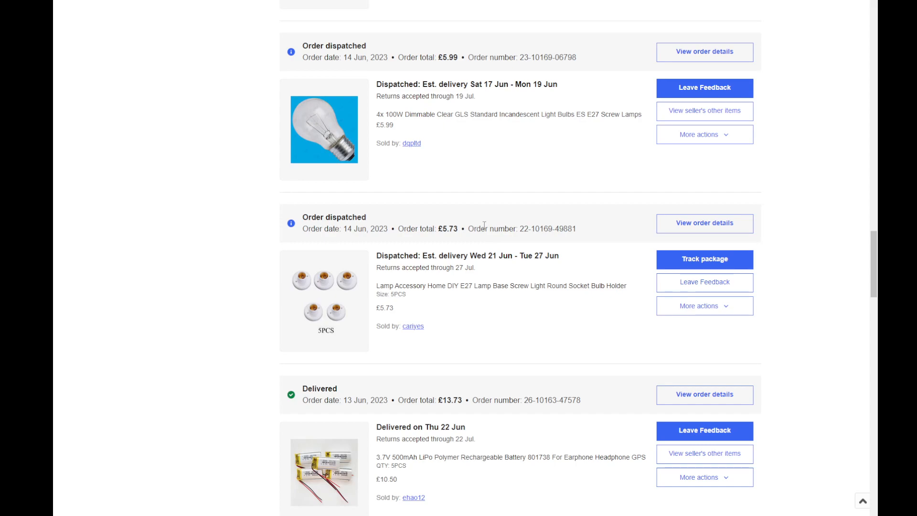